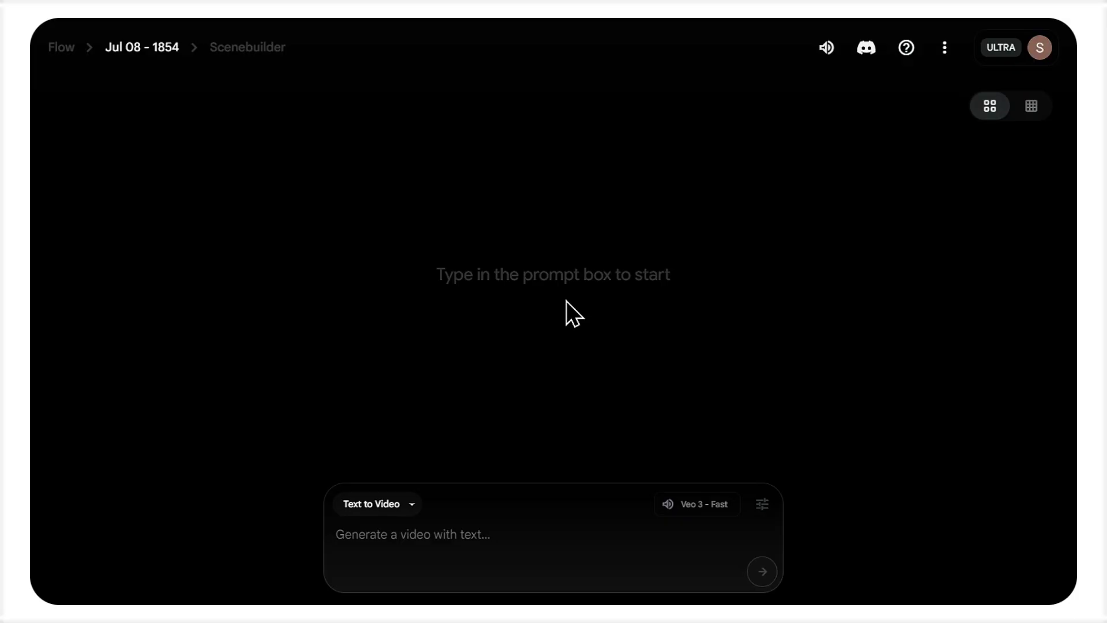
pyautogui.moveTo(534, 328)
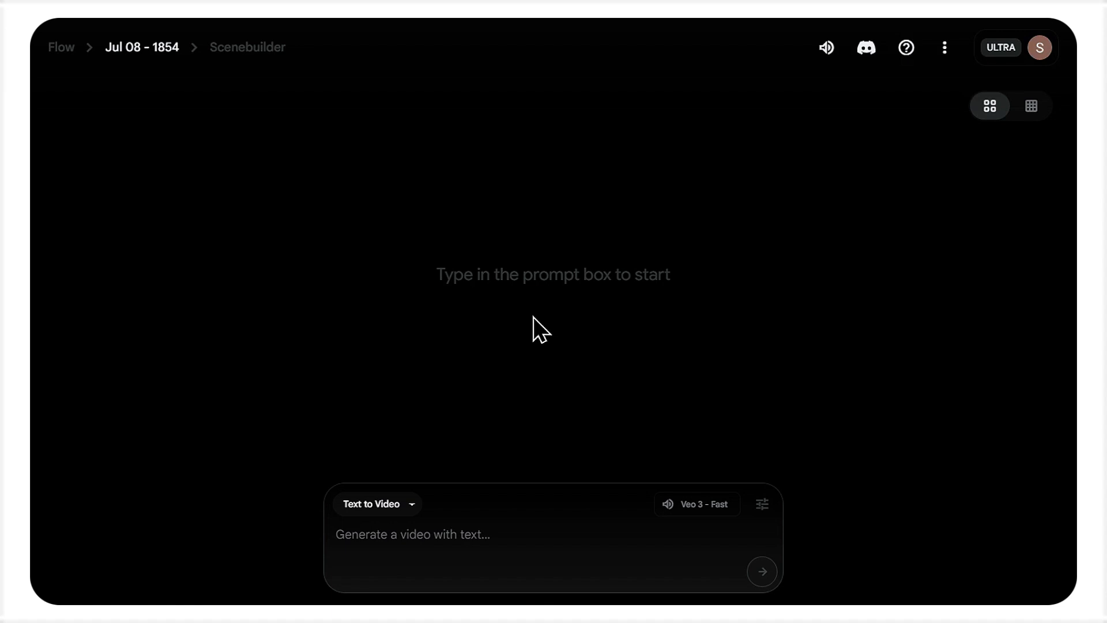
# Show the generation mode list from the 'Text to Video' dropdown.
pyautogui.click(377, 504)
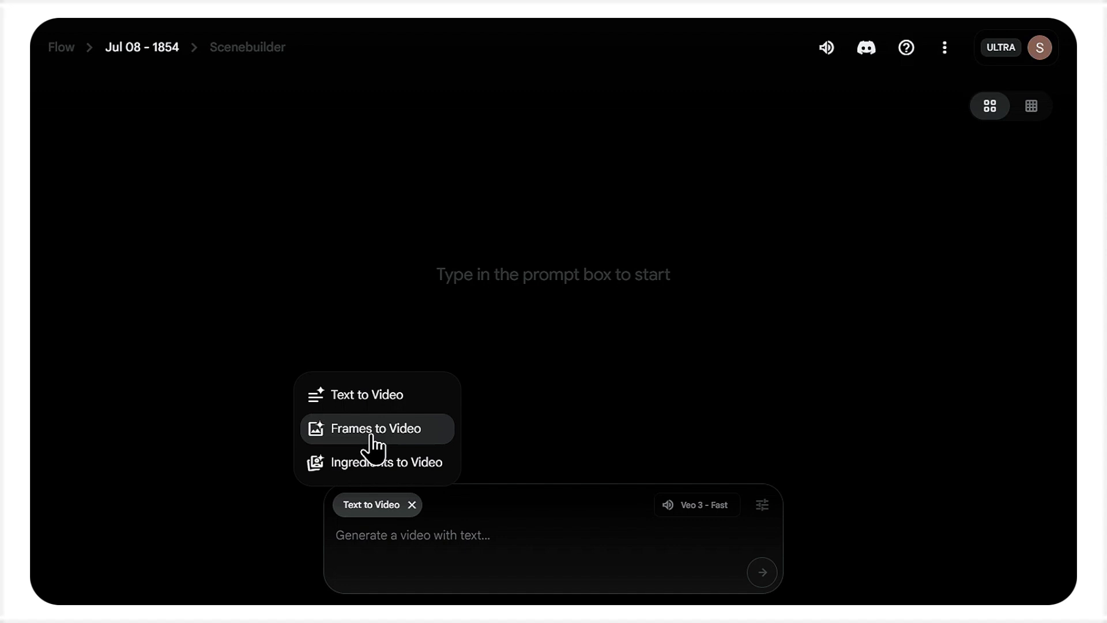
# Choose 'Frames to Video' as the generation mode.
pyautogui.click(377, 428)
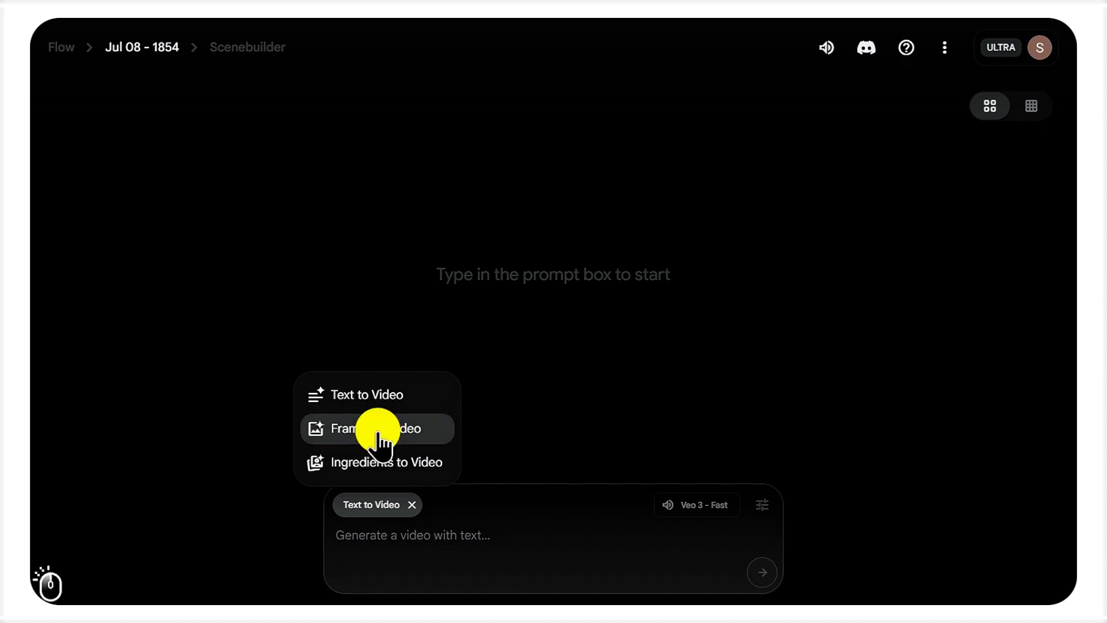
pyautogui.click(376, 428)
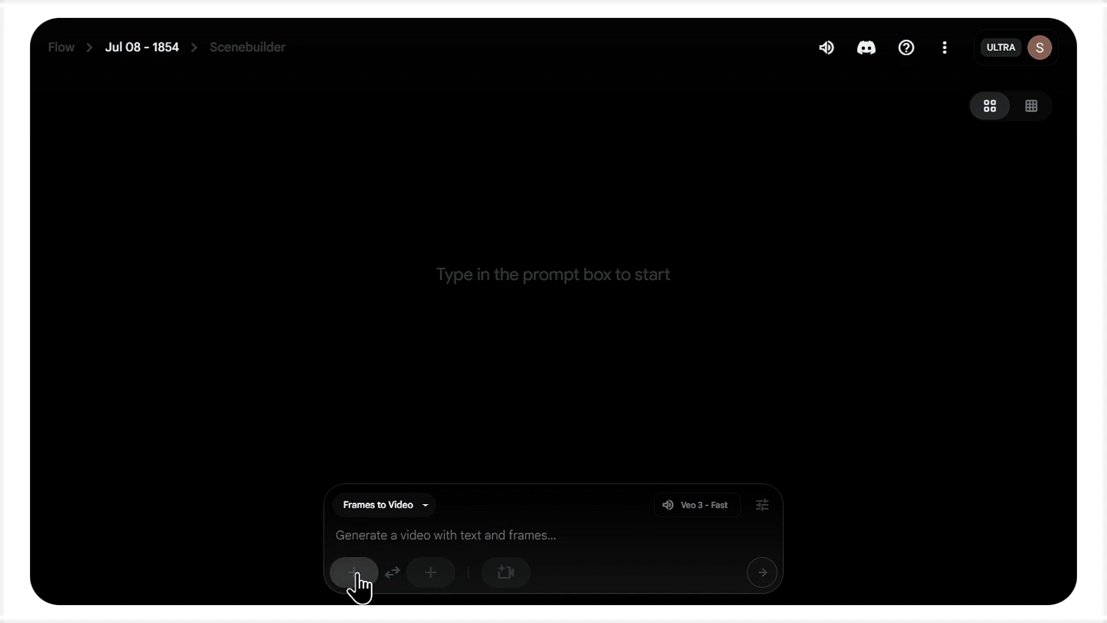
# Add the bow-tie cartoon fox image to the first-frame slot and crop-save it.
pyautogui.click(354, 572)
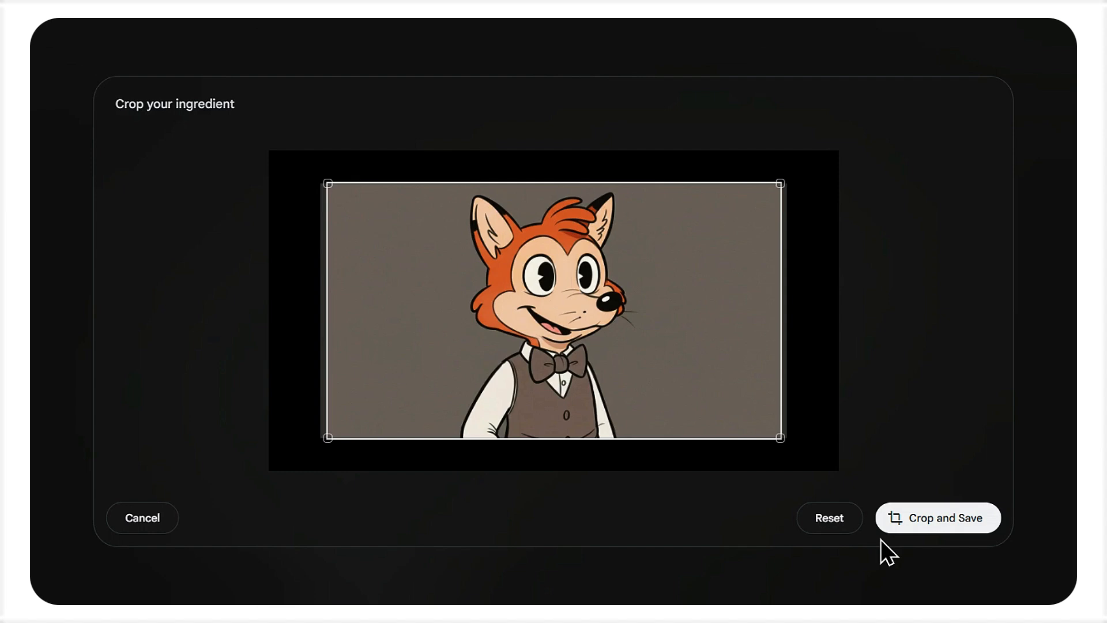
pyautogui.click(937, 517)
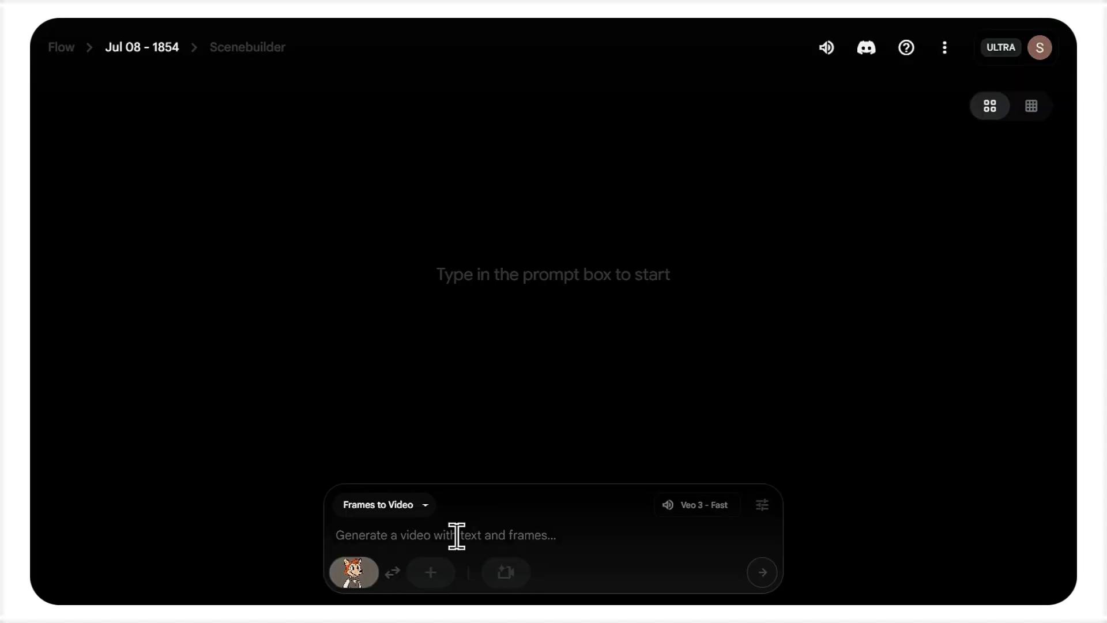
pyautogui.moveTo(354, 573)
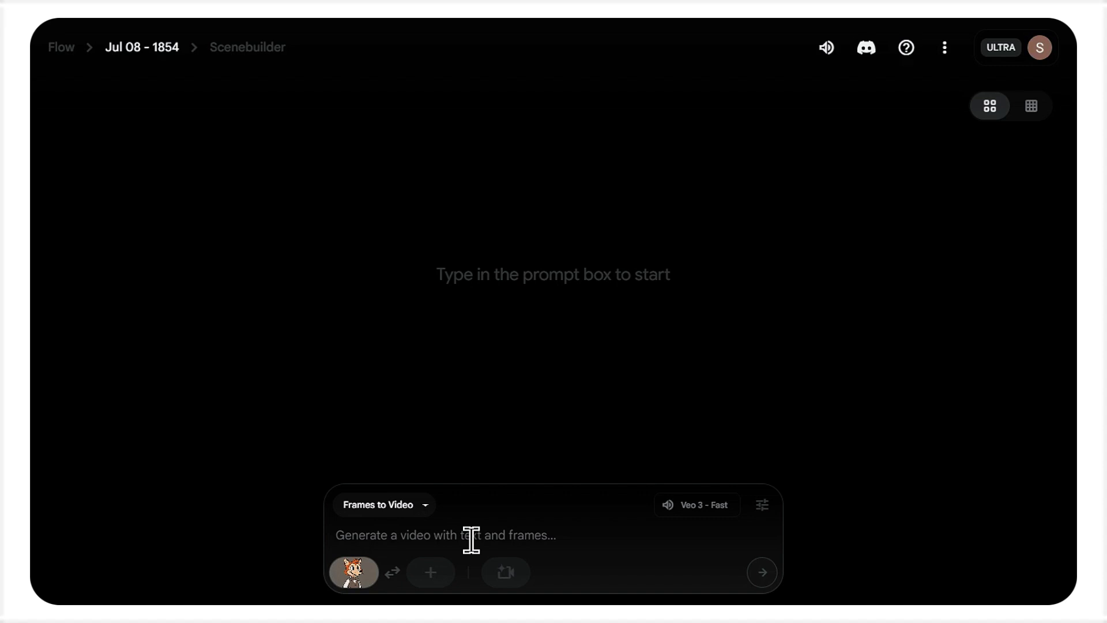
pyautogui.moveTo(697, 504)
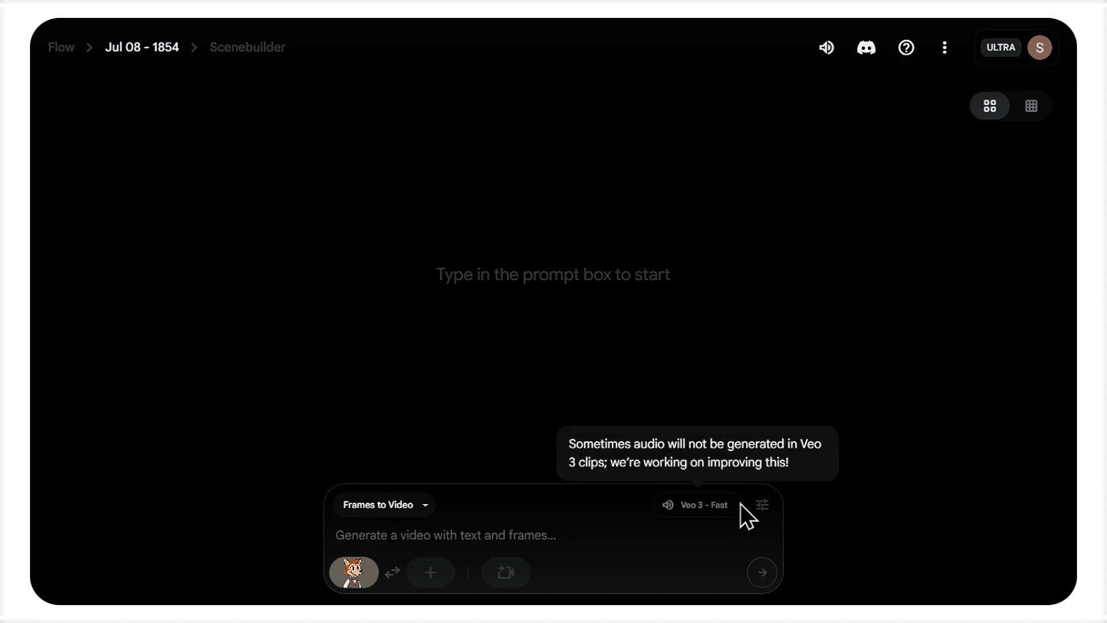
pyautogui.moveTo(703, 533)
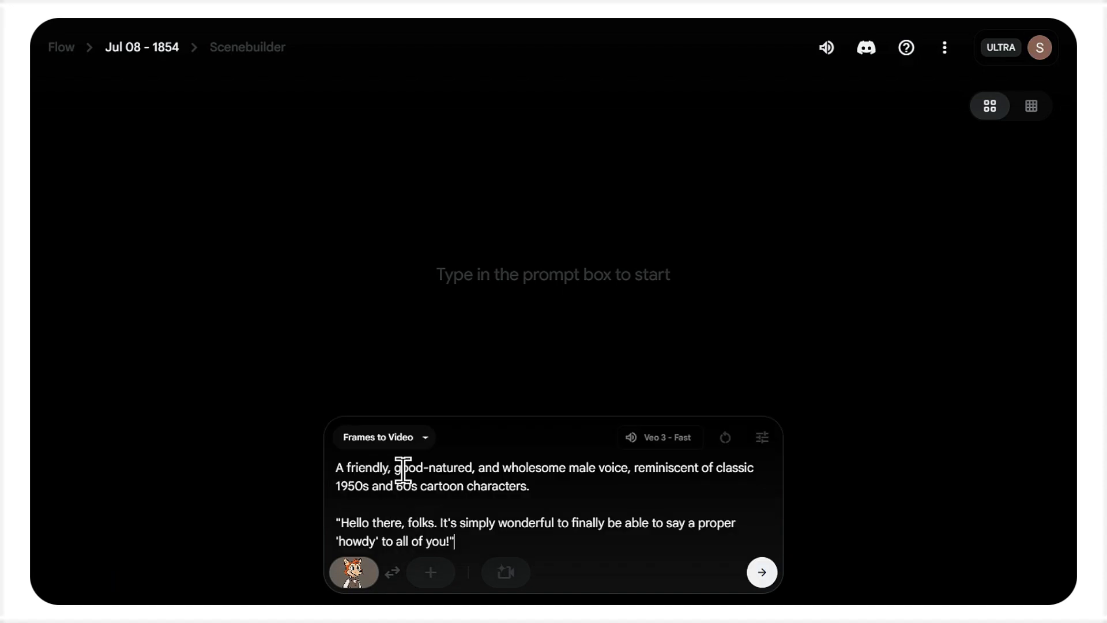
pyautogui.moveTo(340, 531)
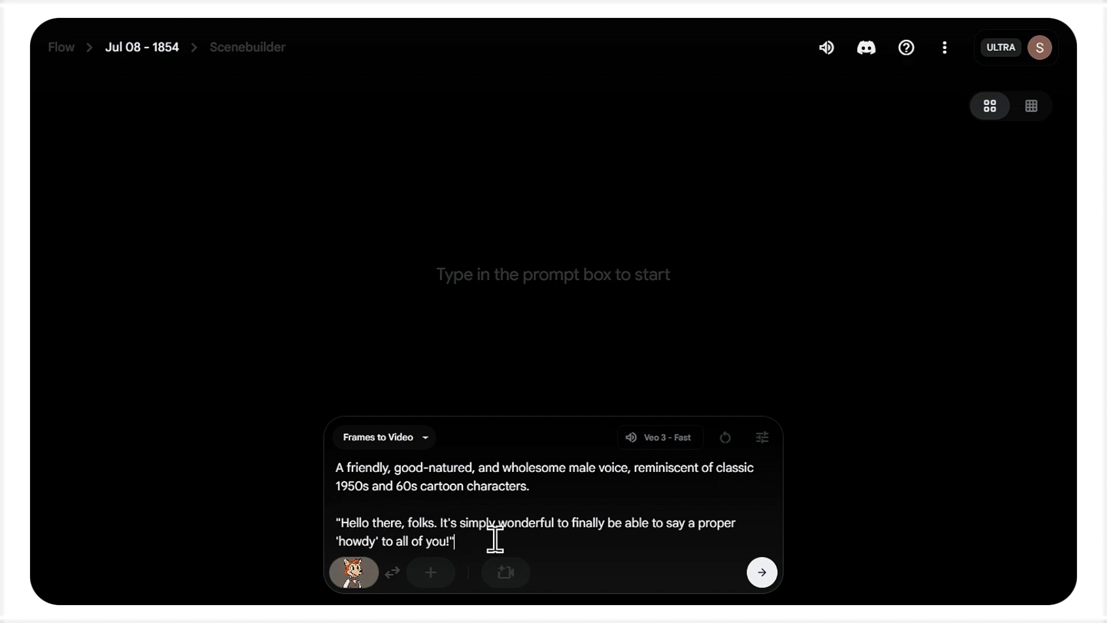
# Submit the fox prompt with classic cartoon voice and 'Hello there, folks' greeting.
pyautogui.click(761, 572)
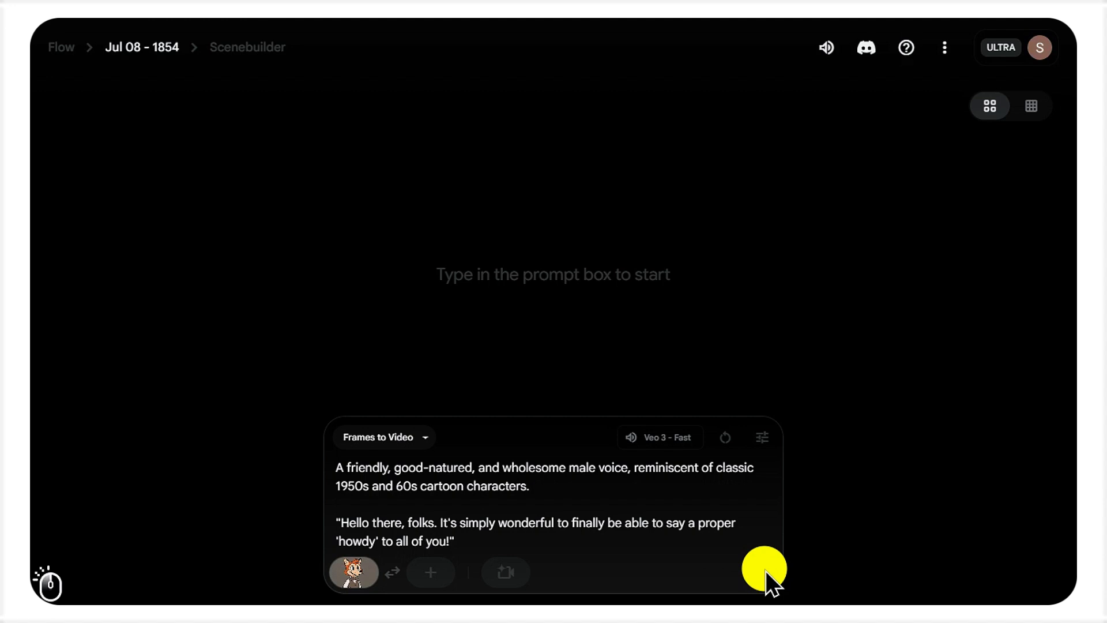
# Play back the two generated fox talking clips.
pyautogui.click(763, 568)
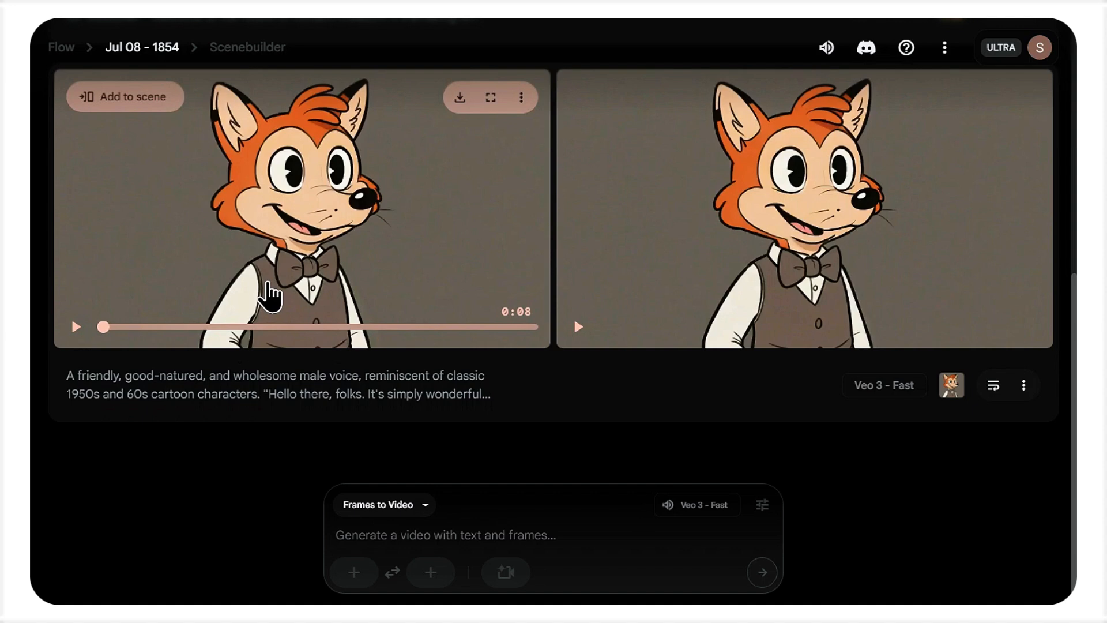
pyautogui.click(76, 326)
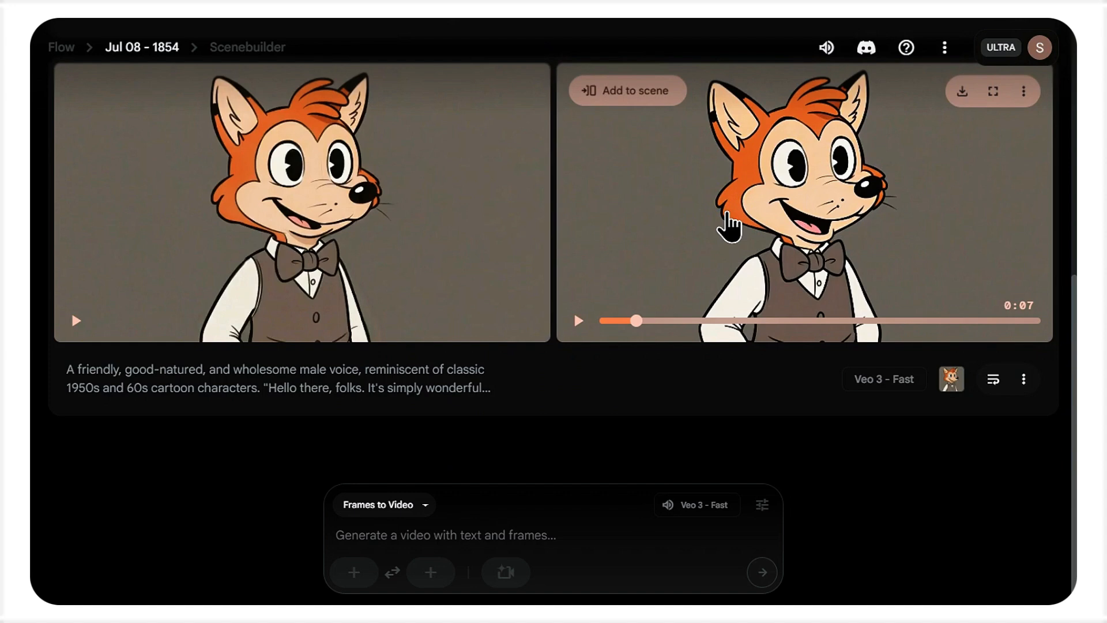
pyautogui.moveTo(557, 382)
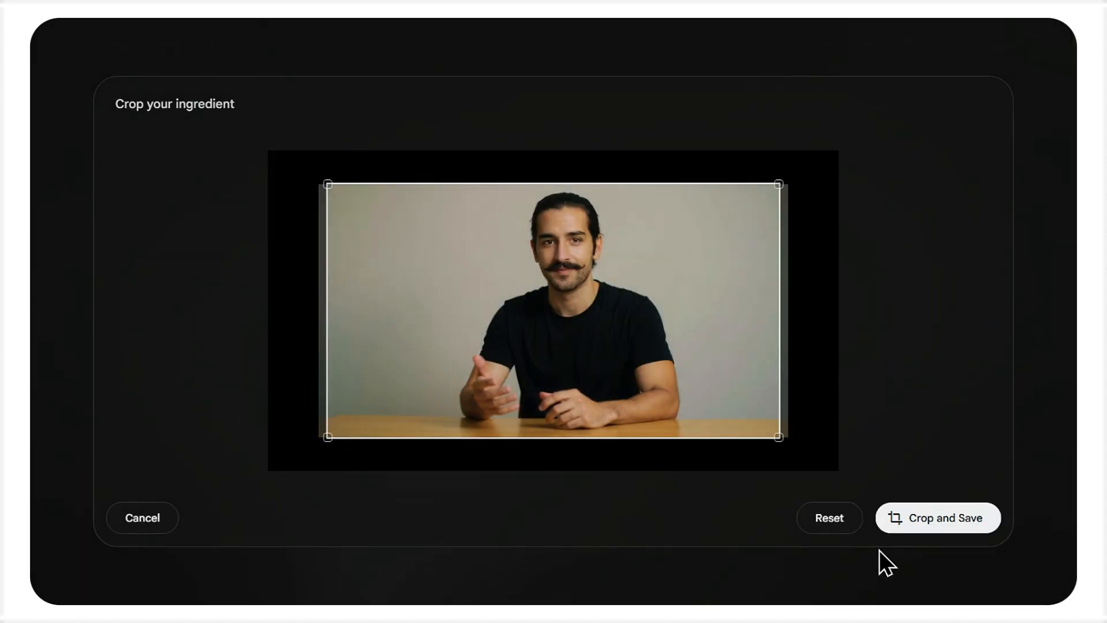
# Crop-save the mustached man's photo as first frame and paste the 'Welcome to the future' line.
pyautogui.click(937, 517)
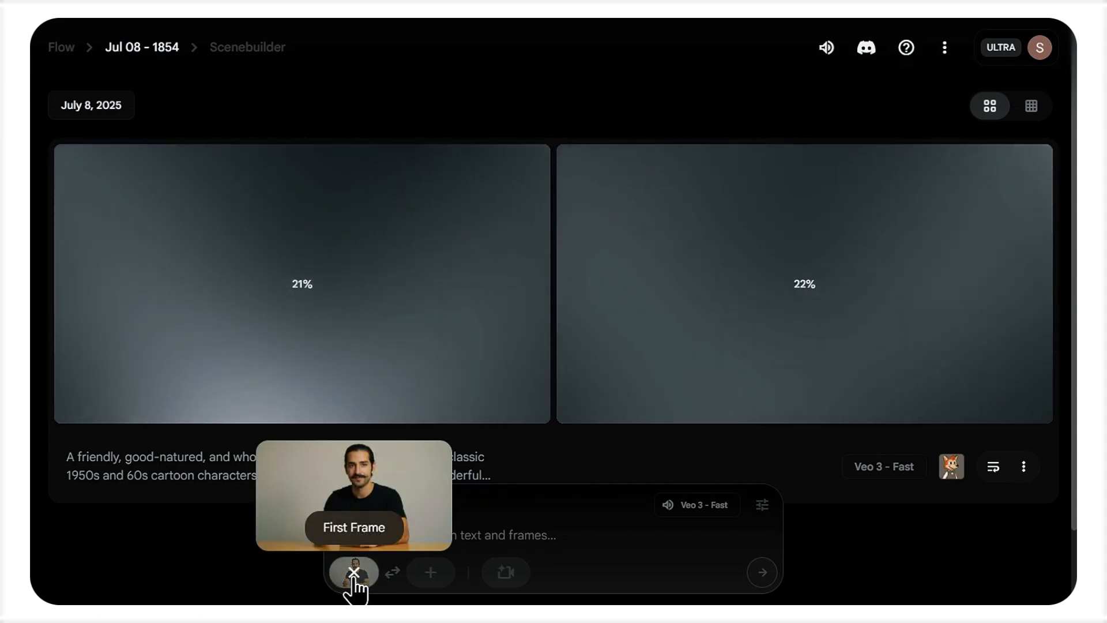
pyautogui.press('Ctrl+V')
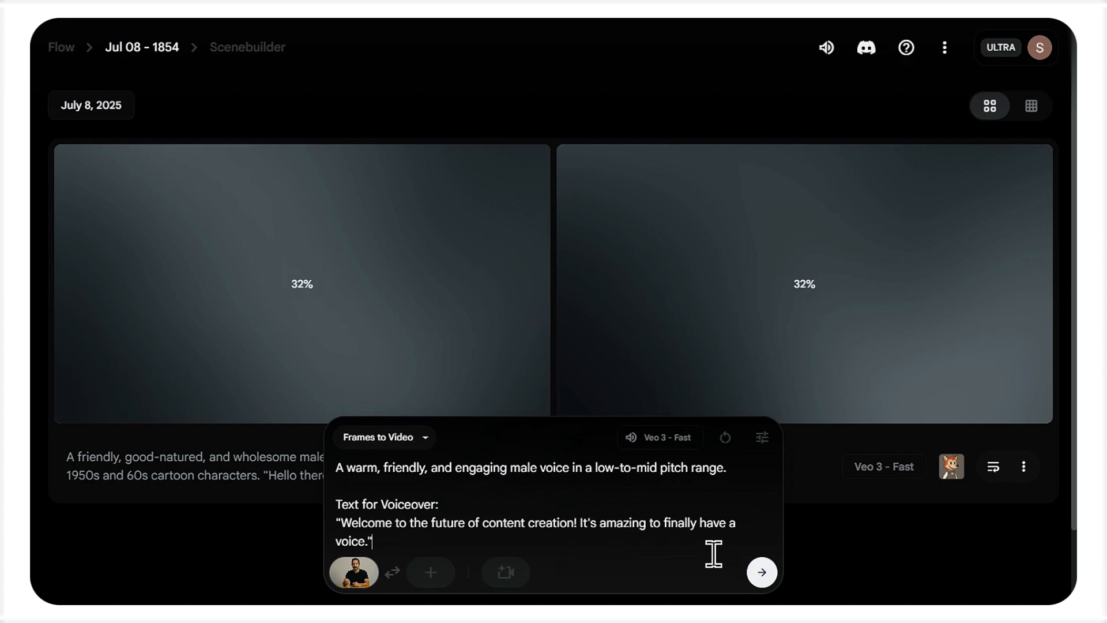
# Submit the man's prompt with warm low-to-mid voice and voiceover line.
pyautogui.click(760, 571)
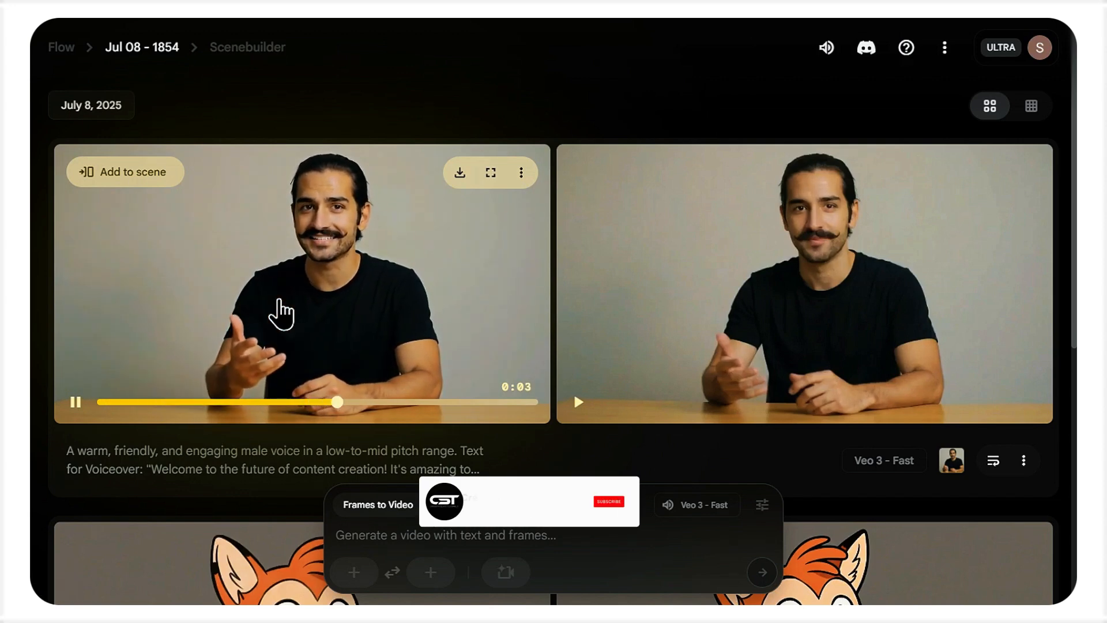
# Play the second generated clip of the mustached man speaking.
pyautogui.click(608, 501)
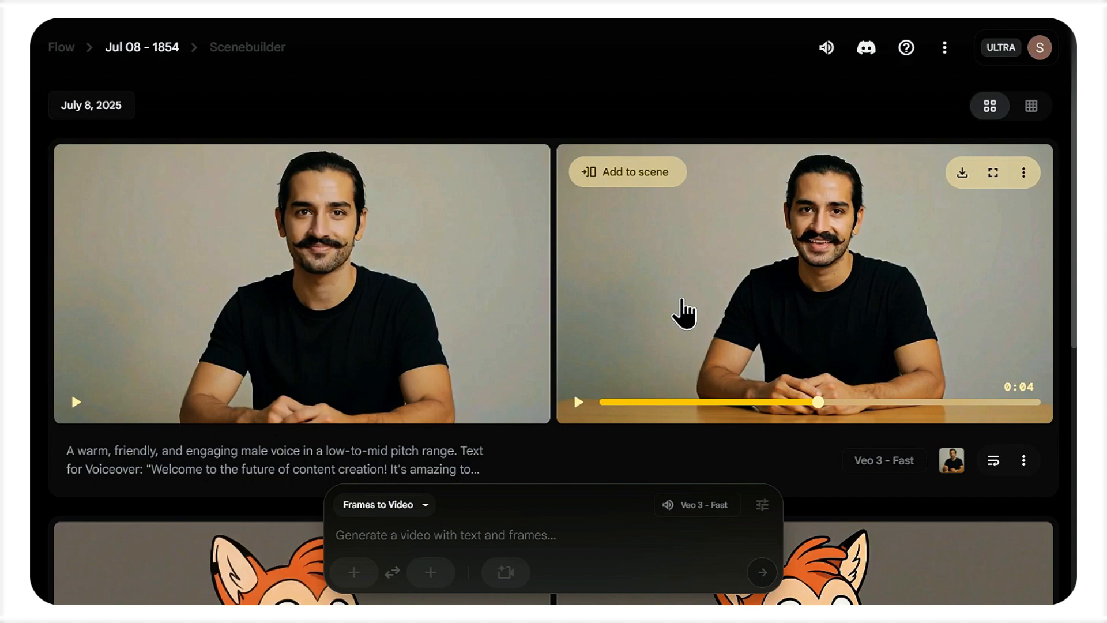
pyautogui.moveTo(643, 345)
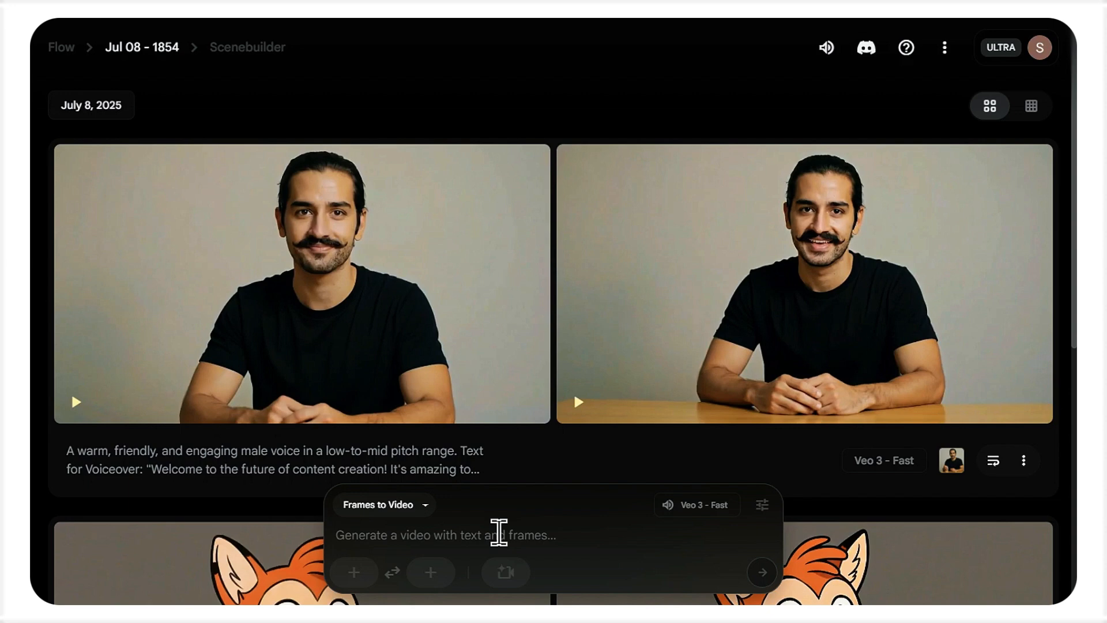
pyautogui.moveTo(502, 543)
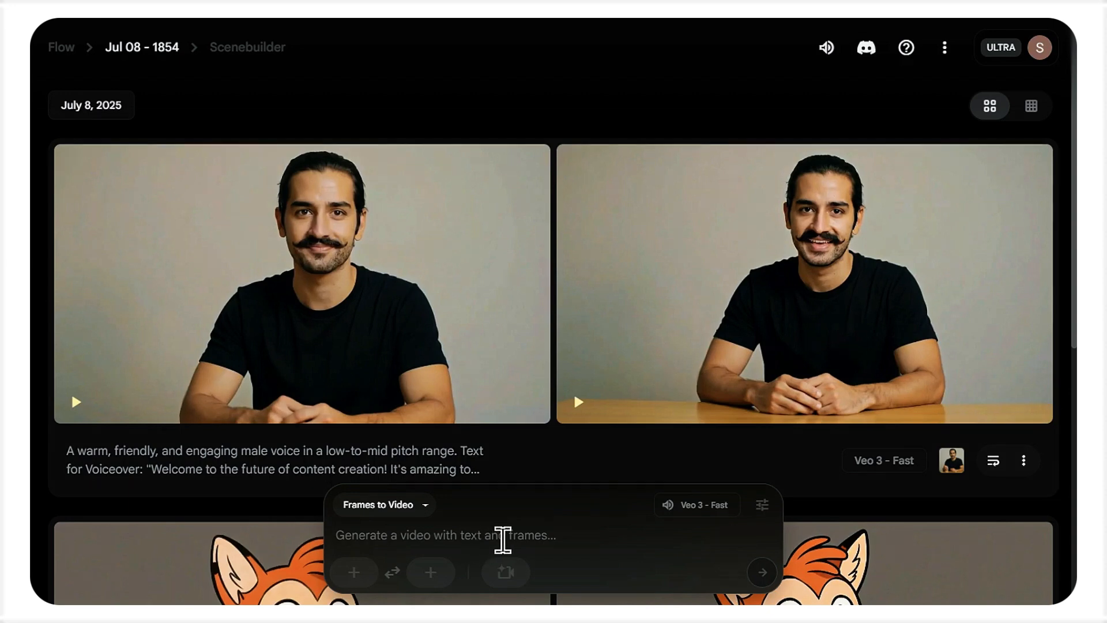